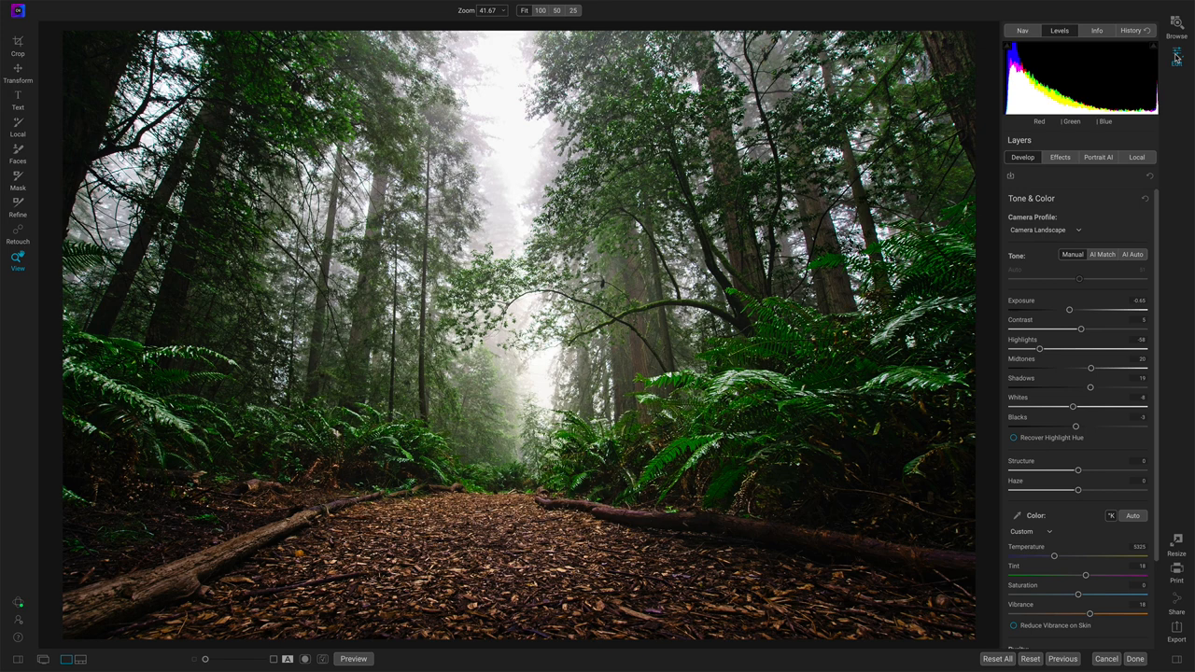
mouse_move(687, 257)
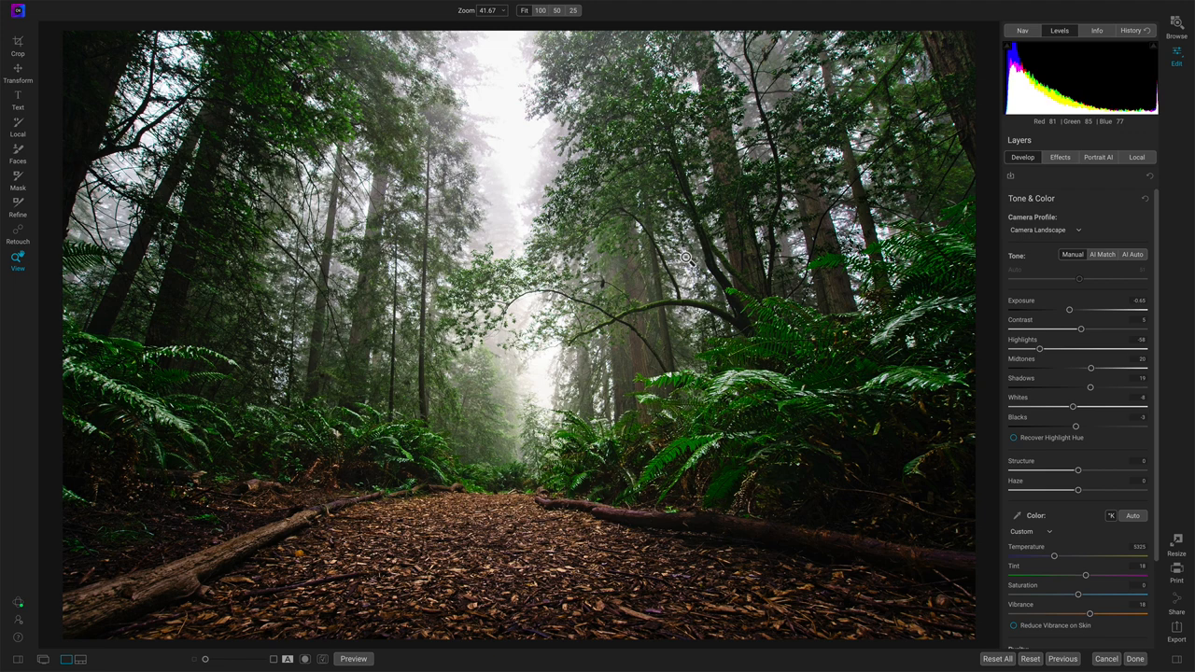
Switch to Filmstrip View and load Waterfall.dng from the filmstrip for editing.
click(320, 8)
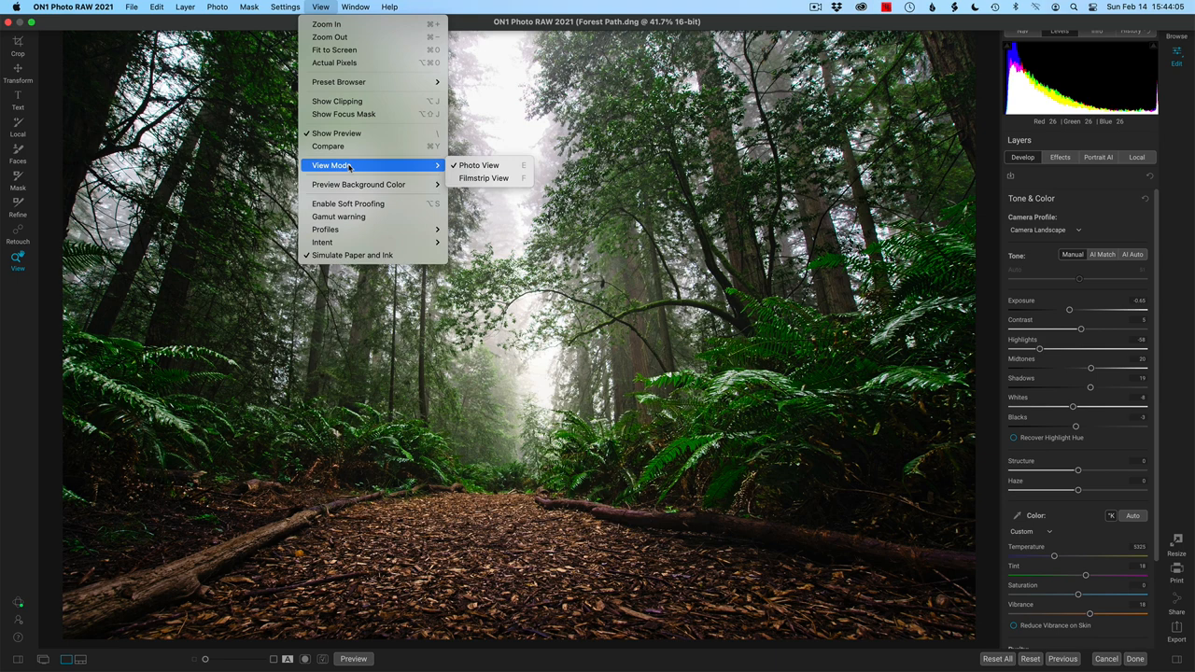
click(484, 179)
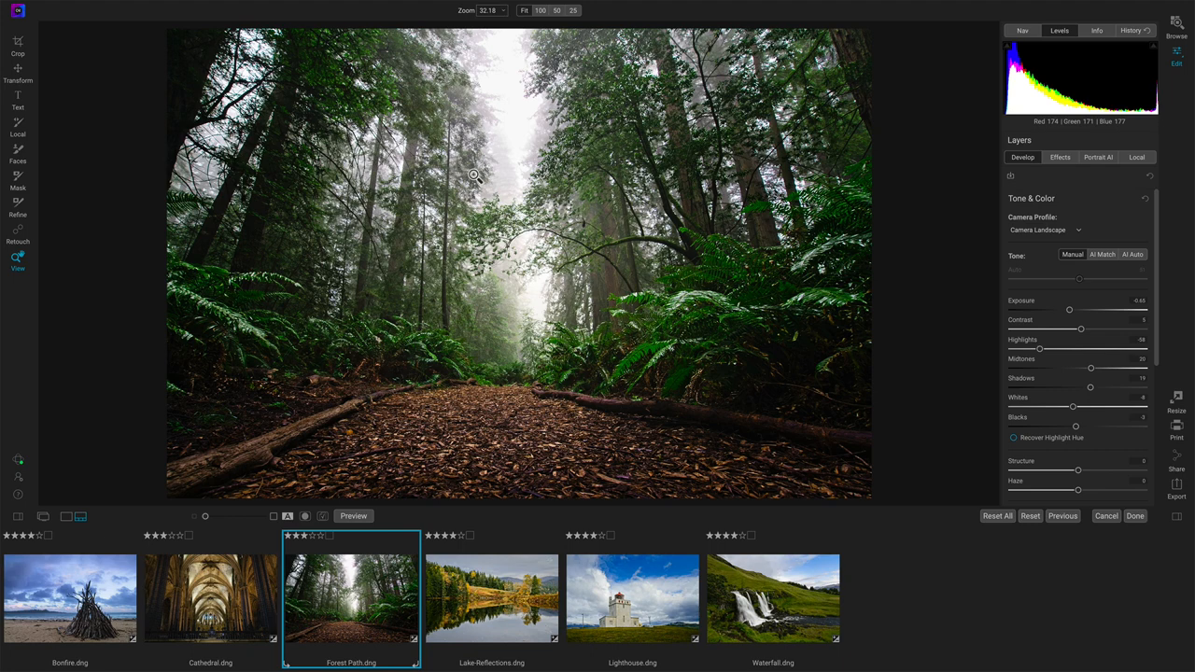
click(772, 598)
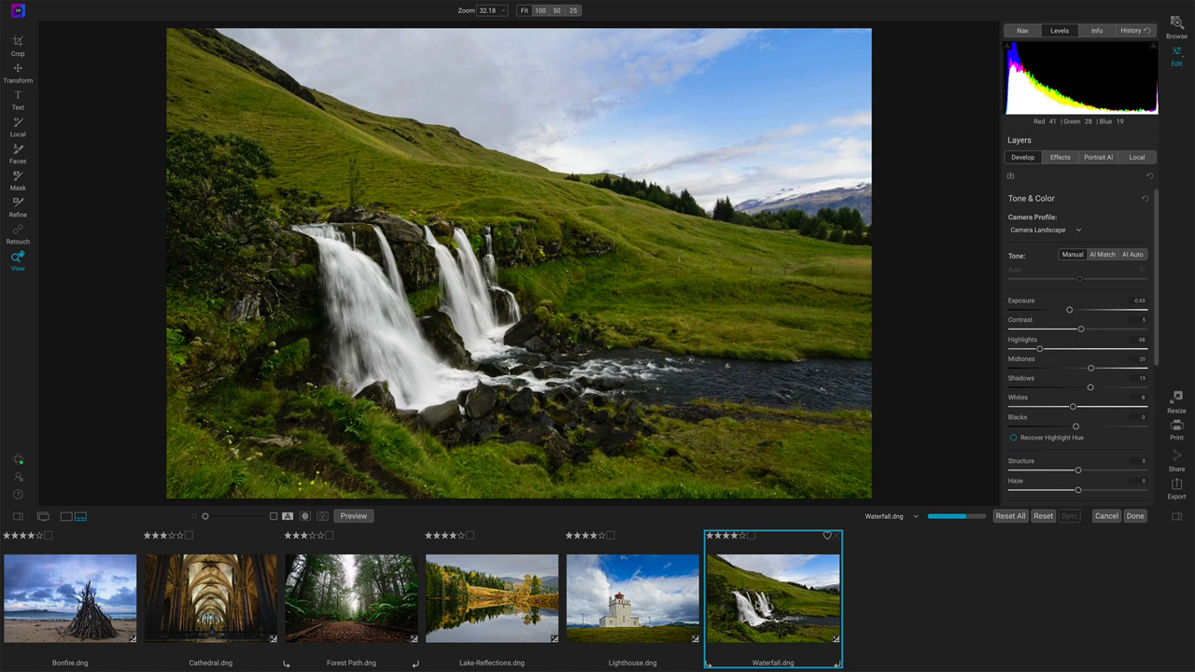